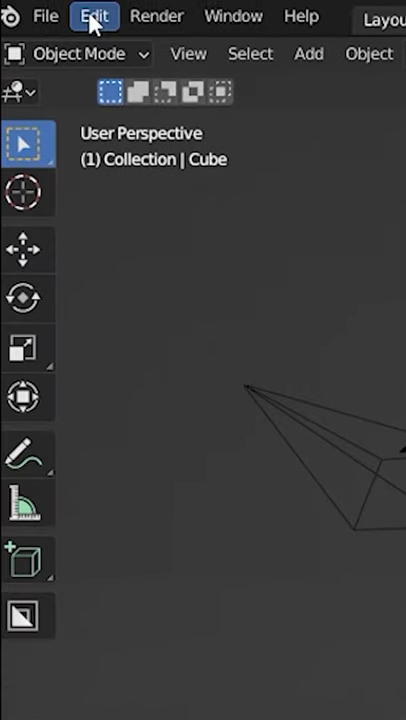
Step: Create the Dynamic_1 Dynamic Sky world and give it a blue sky colour
left_click(93, 16)
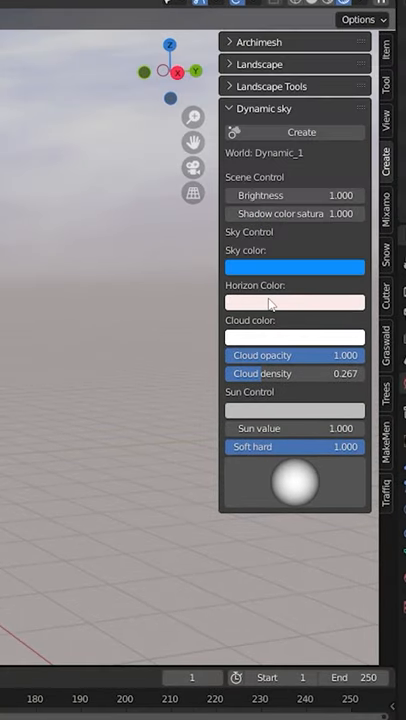
Step: Set the horizon to dark brown and lower cloud opacity to 0.368
left_click(294, 302)
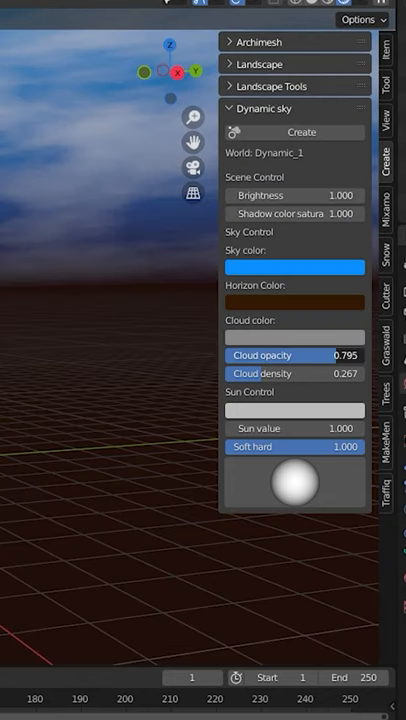
left_click_drag(330, 355, 290, 355)
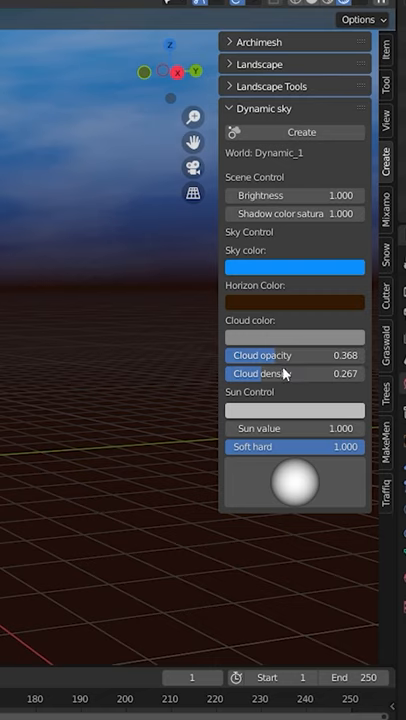